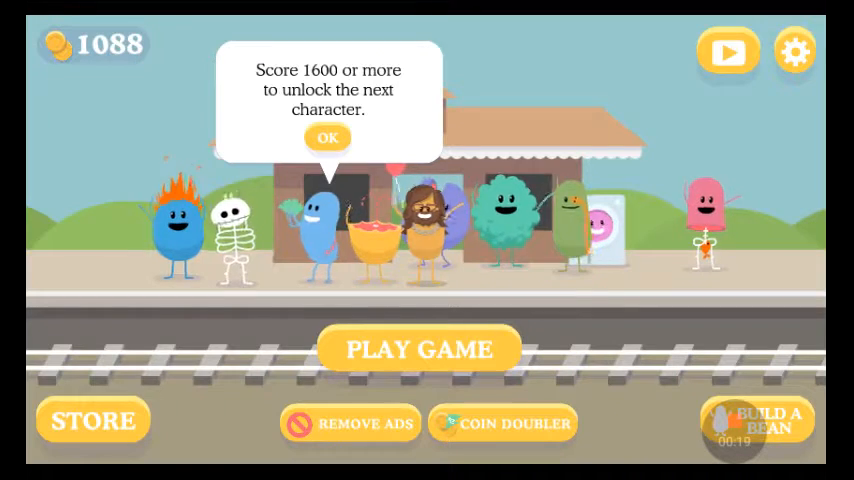
- Dismiss the 'Score 1600 or more' character-unlock tip with OK
{"action": "left_click", "coordinate": [328, 138]}
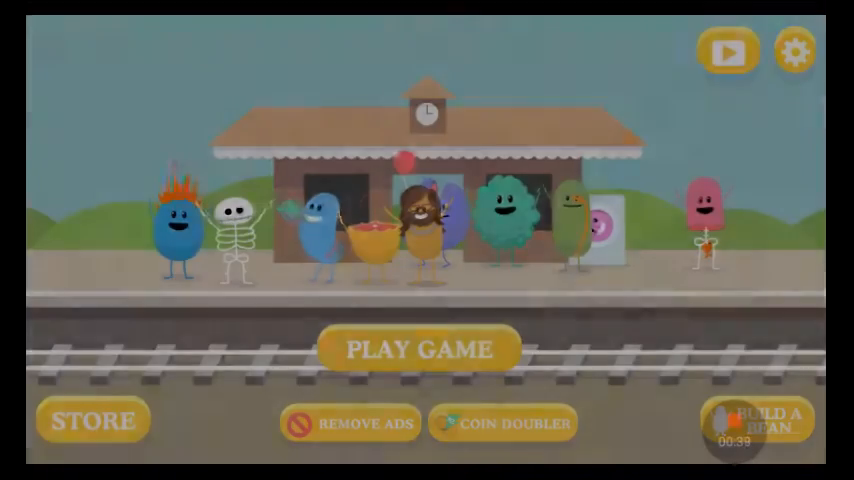
- Start the minigame run, bringing up the big red button minigame
{"action": "left_click", "coordinate": [414, 349]}
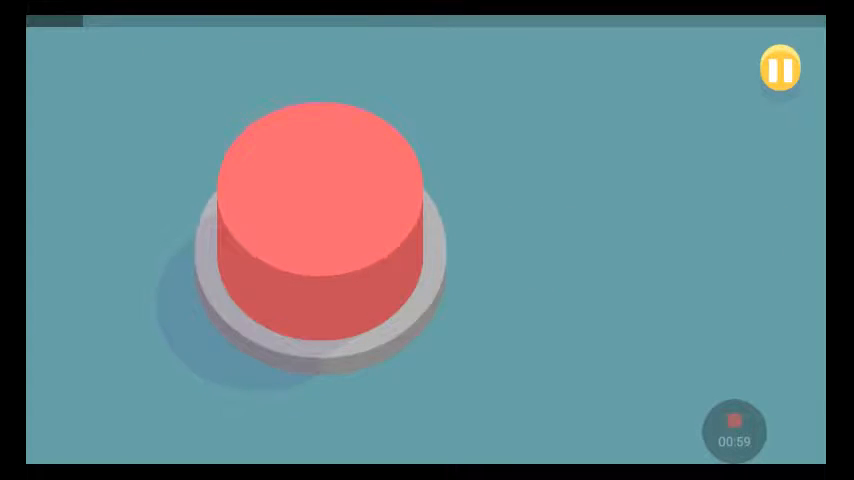
{"action": "left_click", "coordinate": [315, 210]}
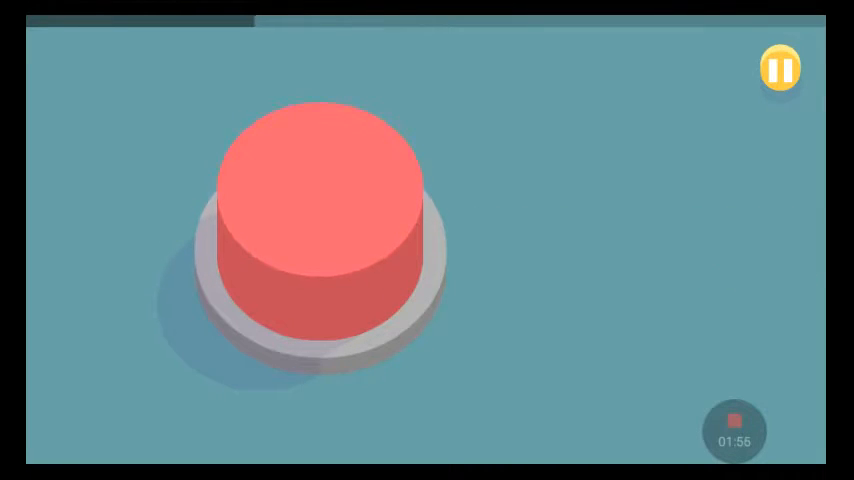
- Press the big red button, then rotate a circuit tile to connect the wires
{"action": "left_click", "coordinate": [318, 200]}
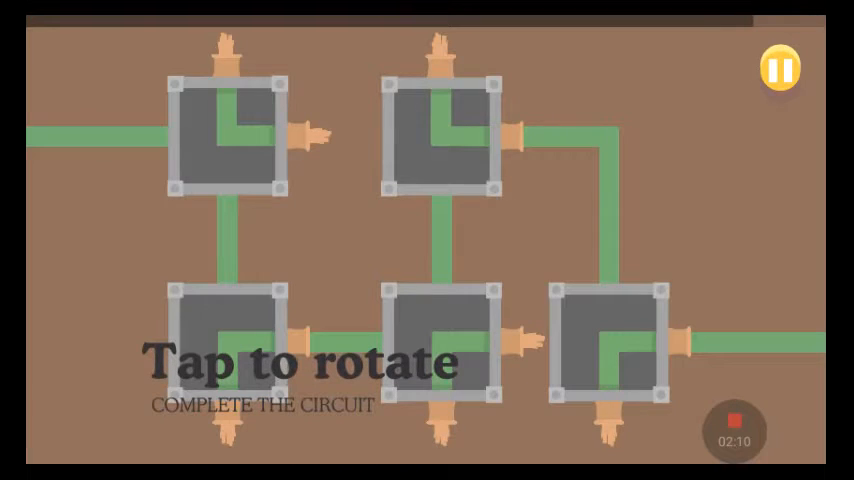
{"action": "left_click", "coordinate": [226, 135]}
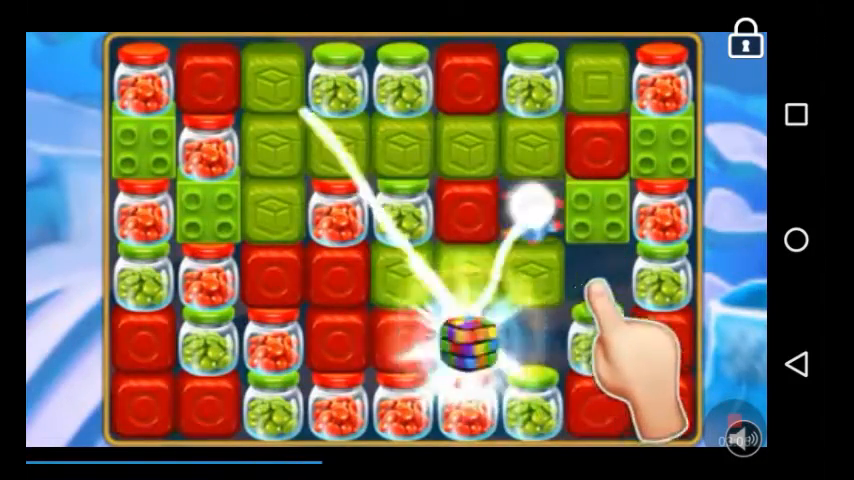
- Blast blocks on the Toy Blast ad board until its end card appears
{"action": "left_click", "coordinate": [473, 340]}
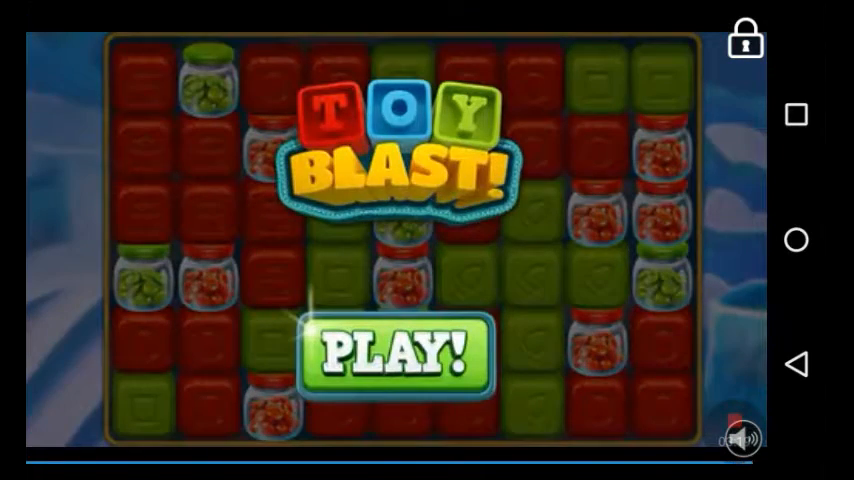
- Continue past the ad and press the big red button to reach the 228-point score
{"action": "left_click", "coordinate": [390, 352]}
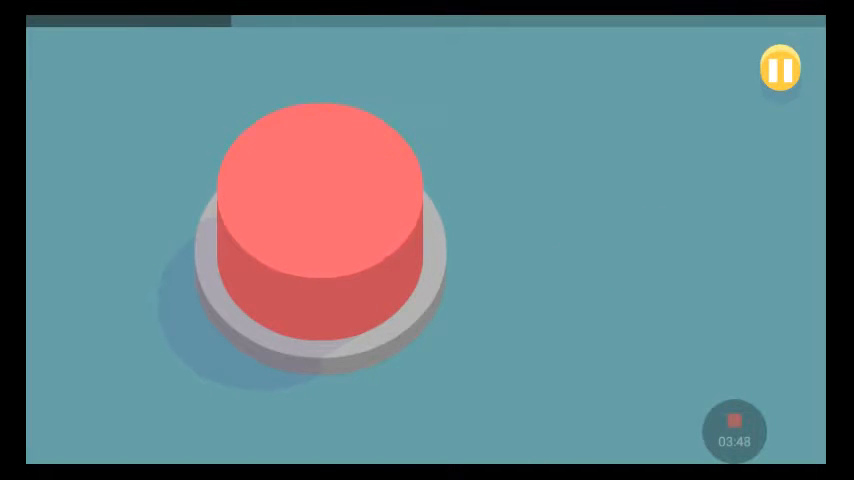
{"action": "left_click", "coordinate": [315, 200]}
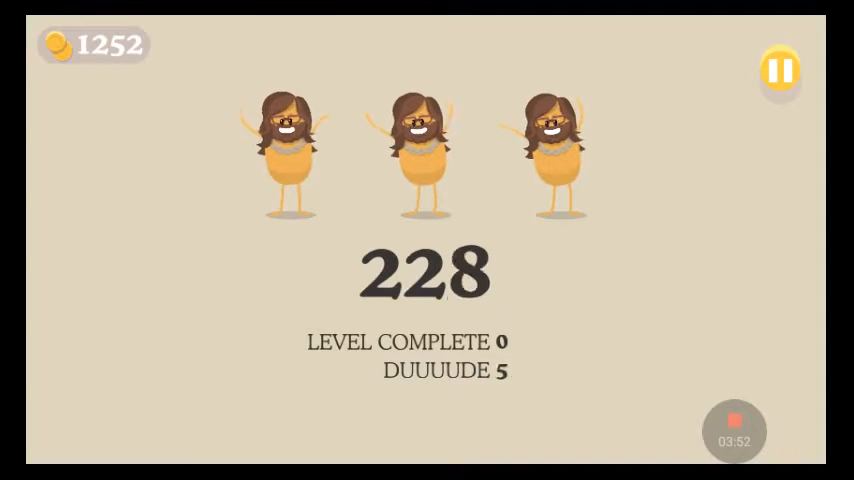